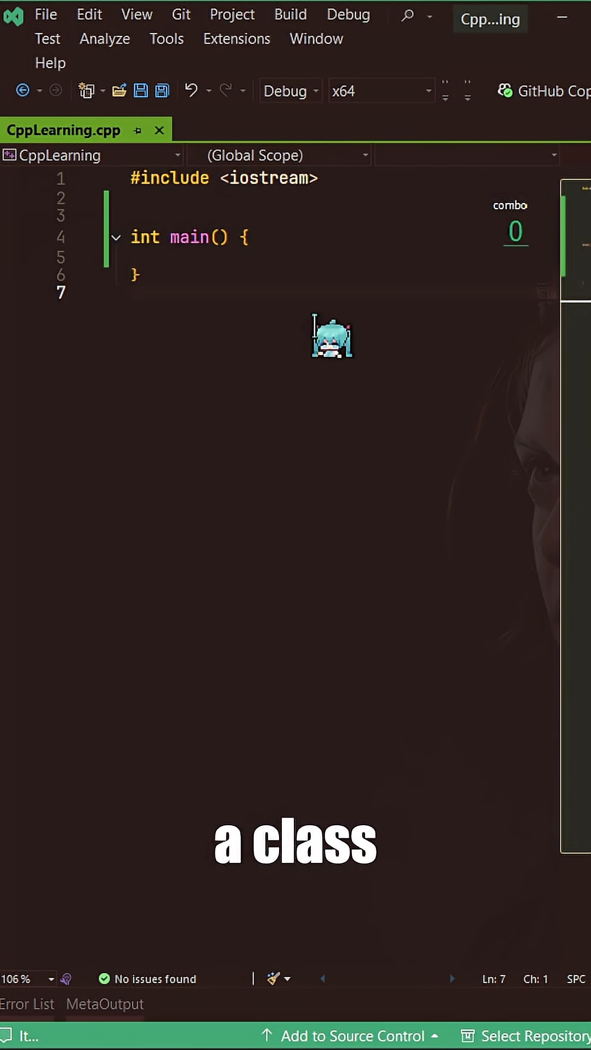
# - Write class GameItem with public std::string name, int value = 0 and printInfo() printing name, value and " gold"
pyautogui.write('class Gam')
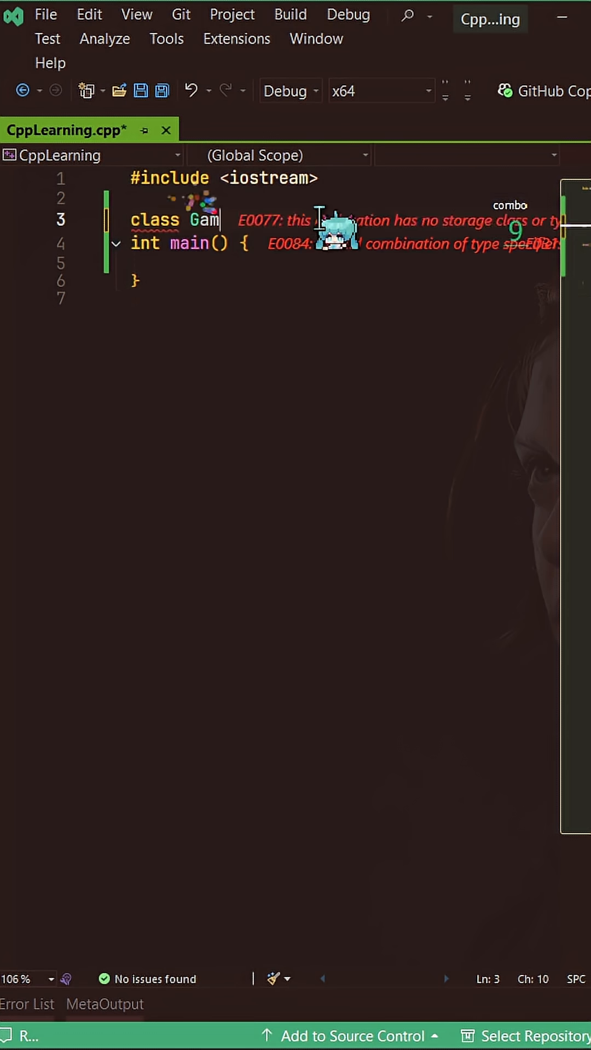
pyautogui.write('eItem {')
pyautogui.write('int value = 0;')
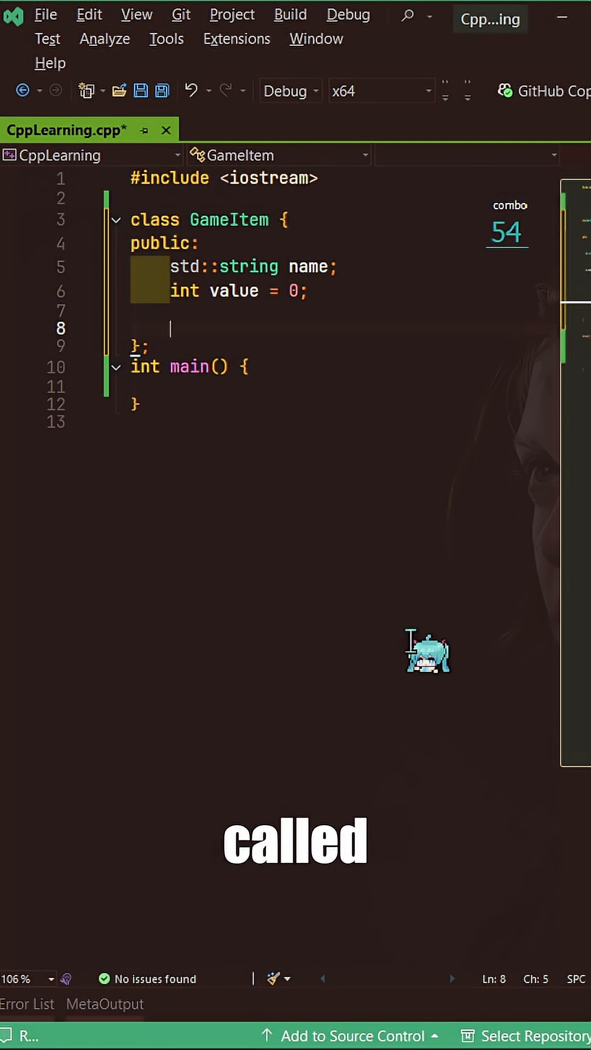
pyautogui.write('void printInfo() {')
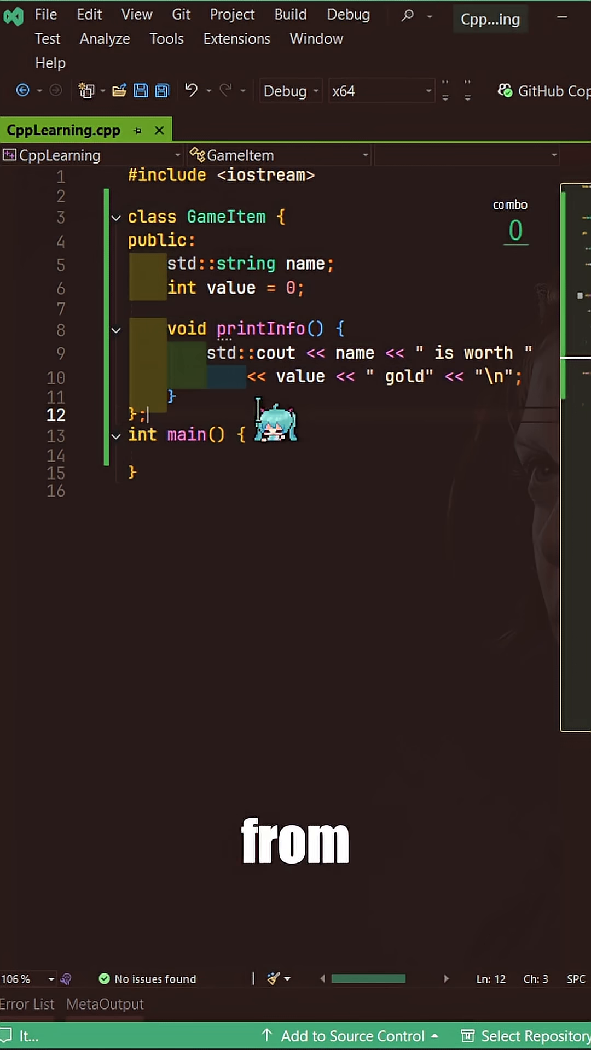
# - Write class Weapon : public GameItem with public int damage = 0 and attack() printing name and damage
pyautogui.write('class Weapon :')
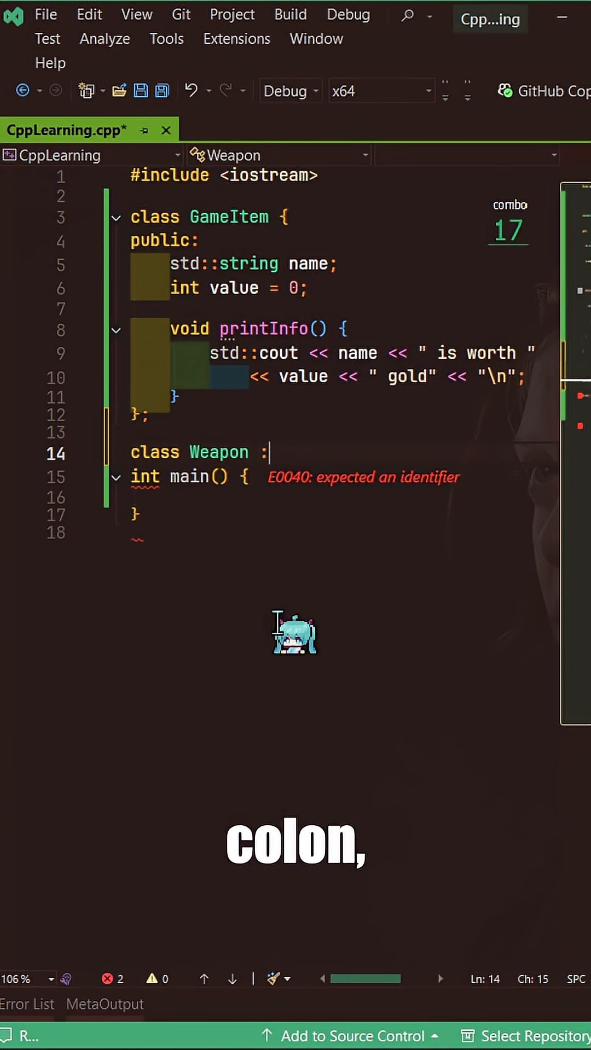
pyautogui.write('public GameItem {')
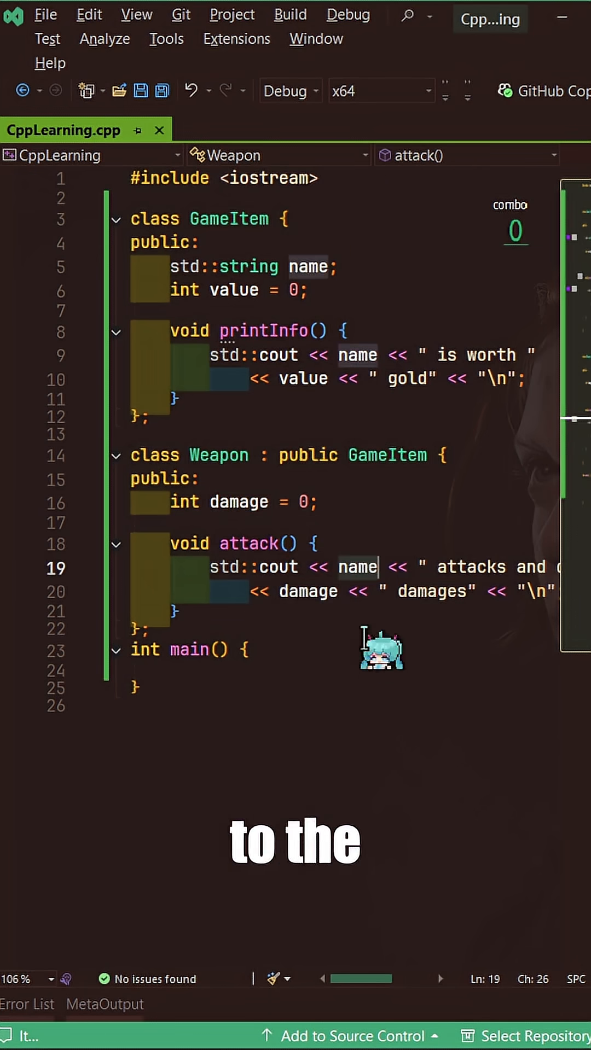
# - In main, declare Weapon sword with name "Excalibur", value 500, damage 50, then call sword.printInfo() and sword.attack()
pyautogui.hscroll(3)
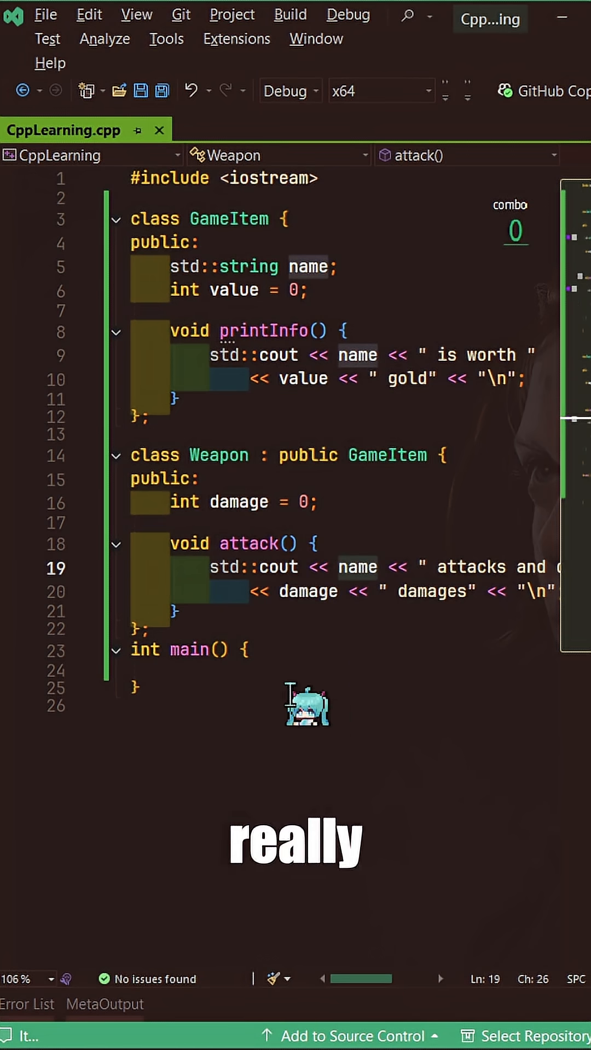
pyautogui.click(179, 611)
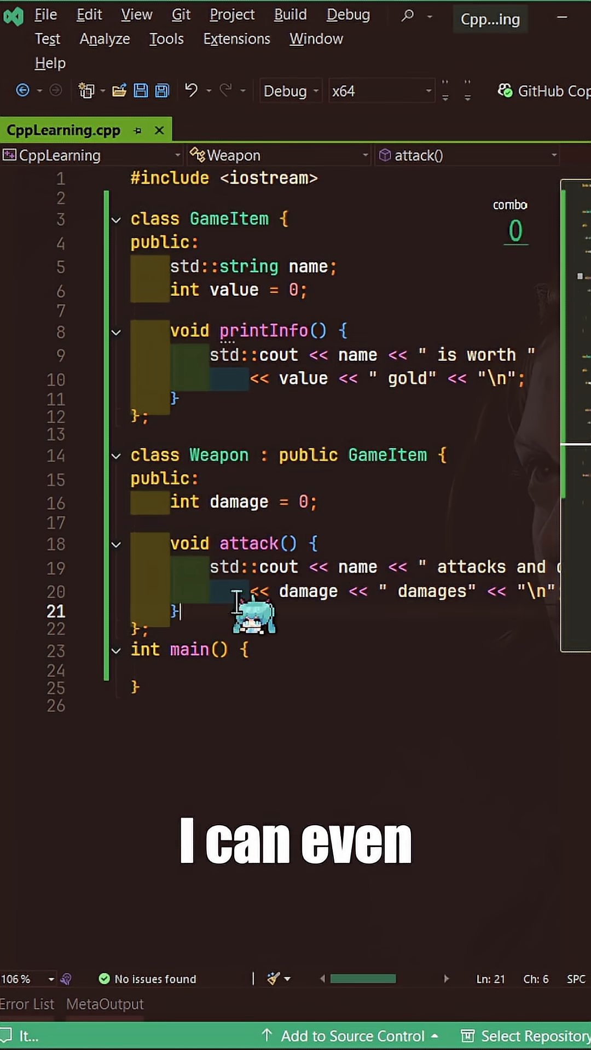
pyautogui.click(264, 330)
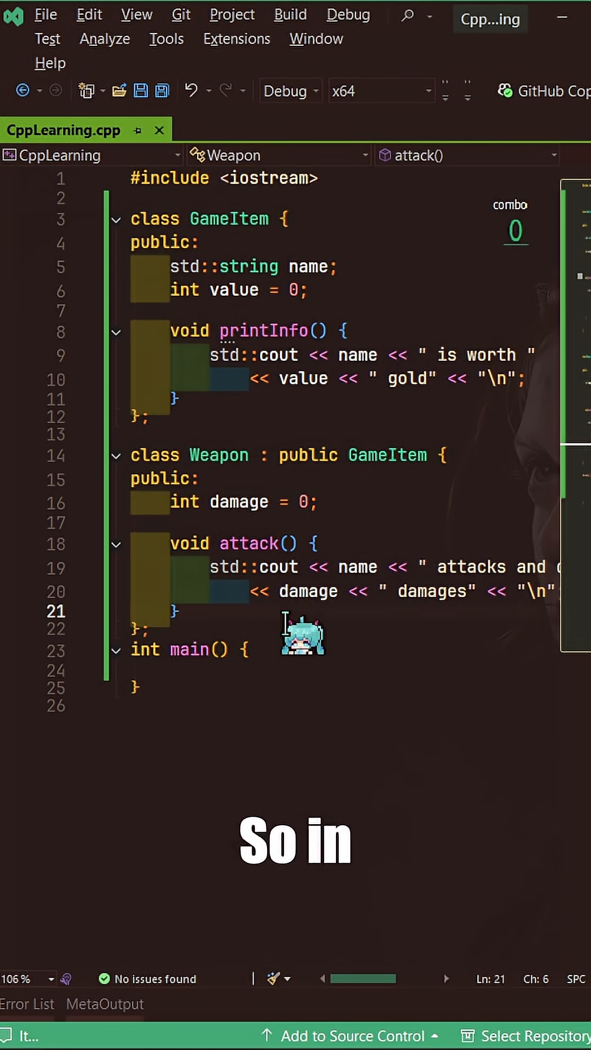
pyautogui.write('Weapon sword;')
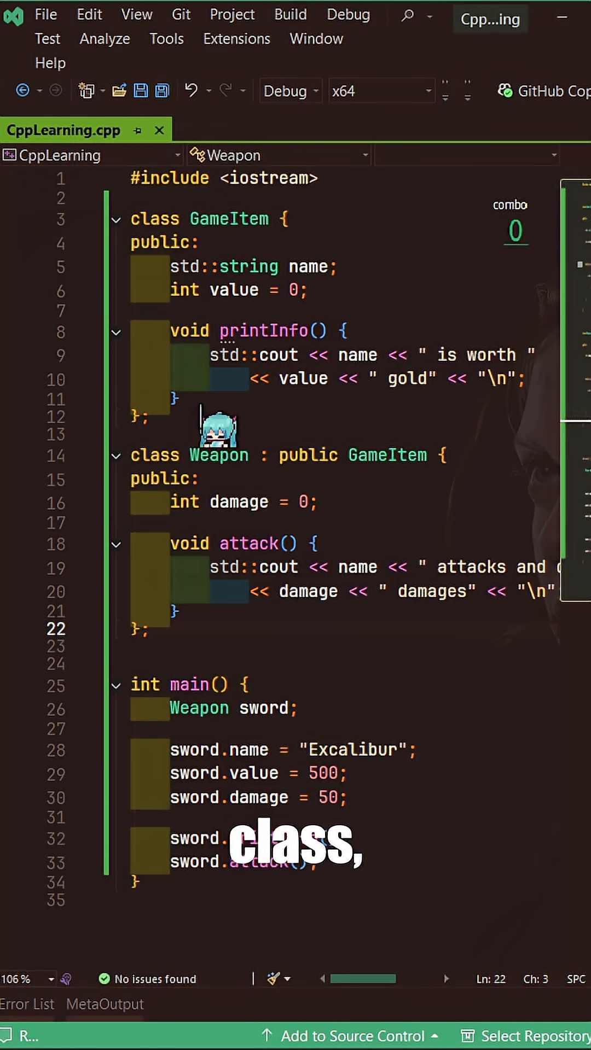
pyautogui.click(133, 455)
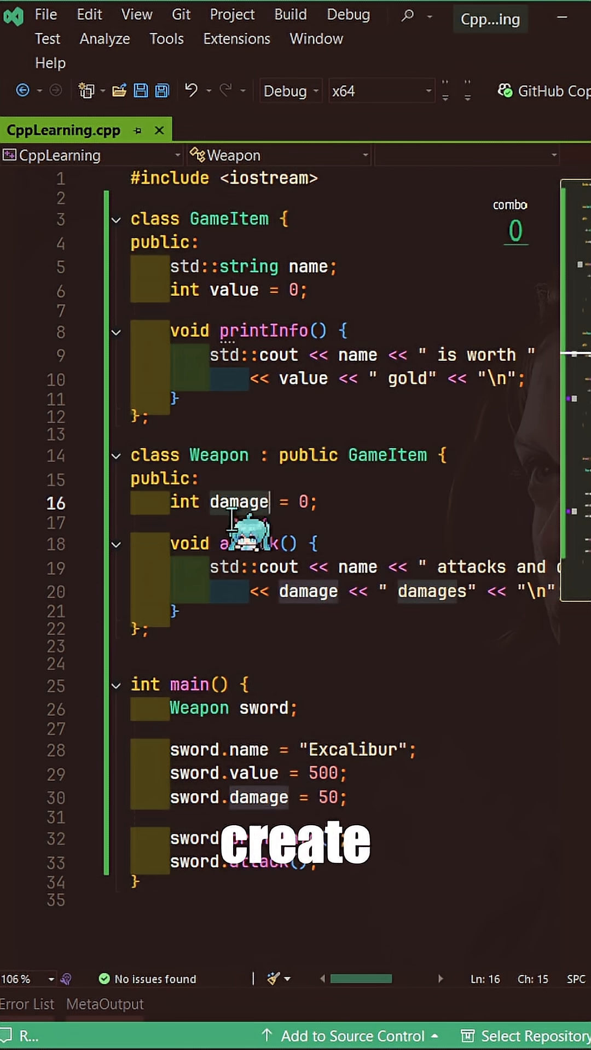
pyautogui.click(234, 288)
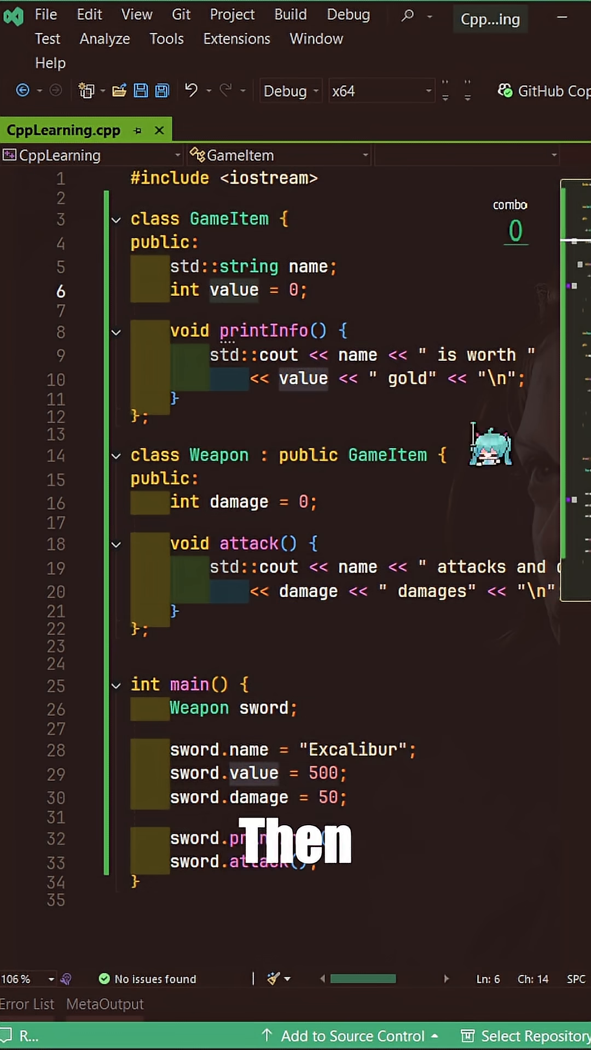
pyautogui.moveTo(238, 502)
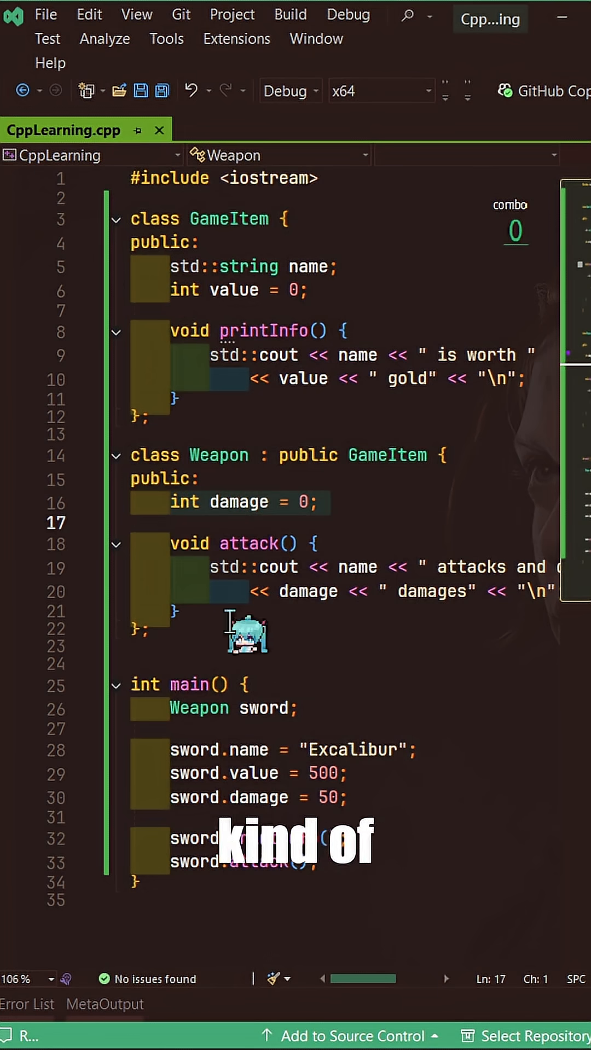
pyautogui.click(154, 219)
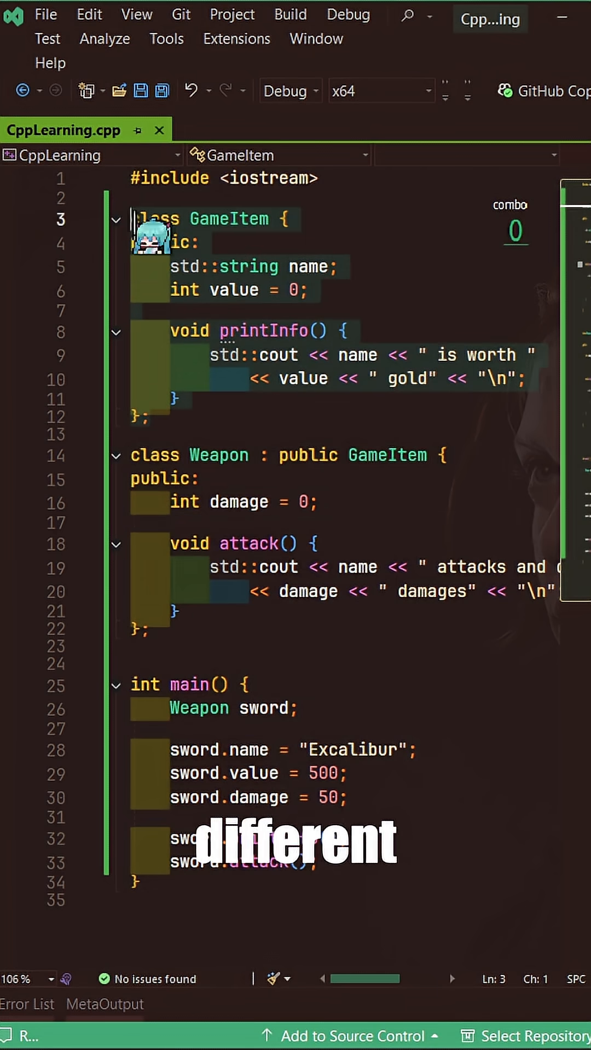
pyautogui.click(130, 647)
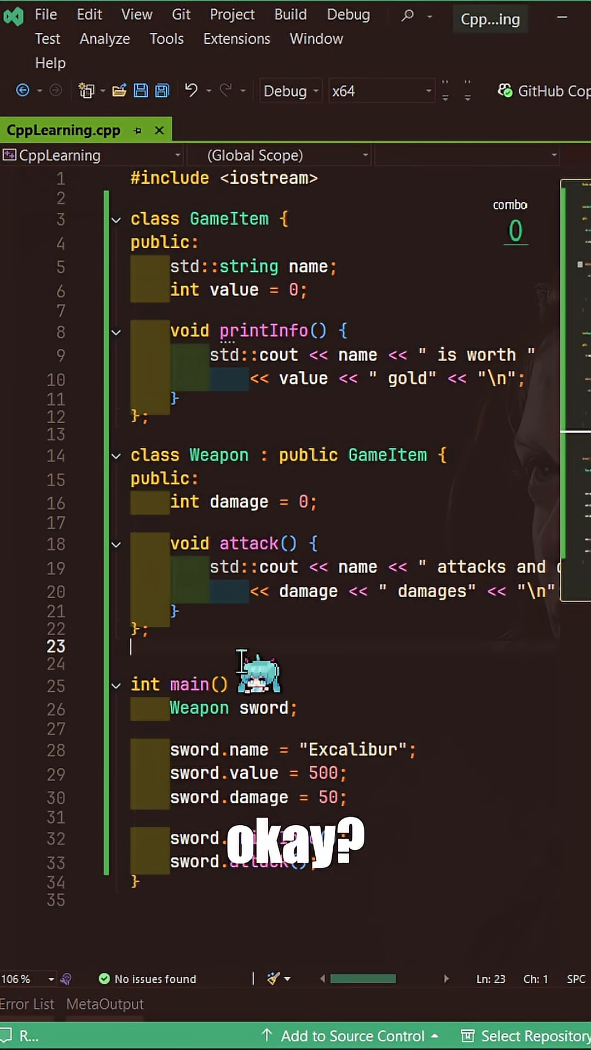